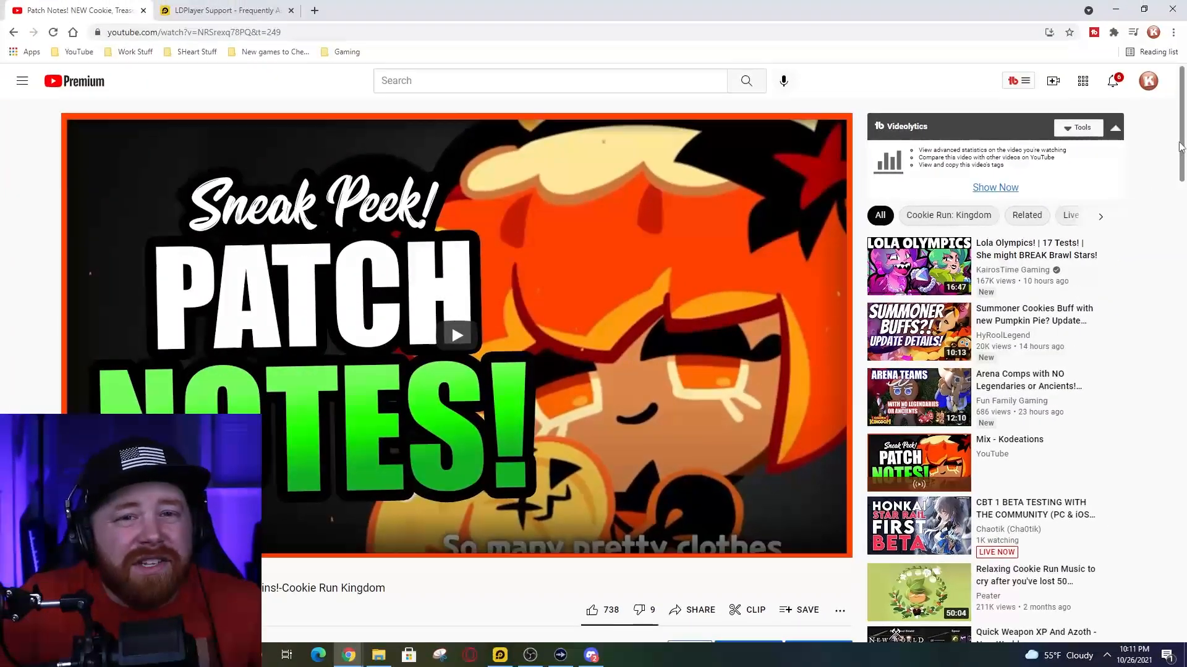
# Reach the video description and follow its ldplayer.net Cookie Run Kingdom link.
pyautogui.scroll(-3)
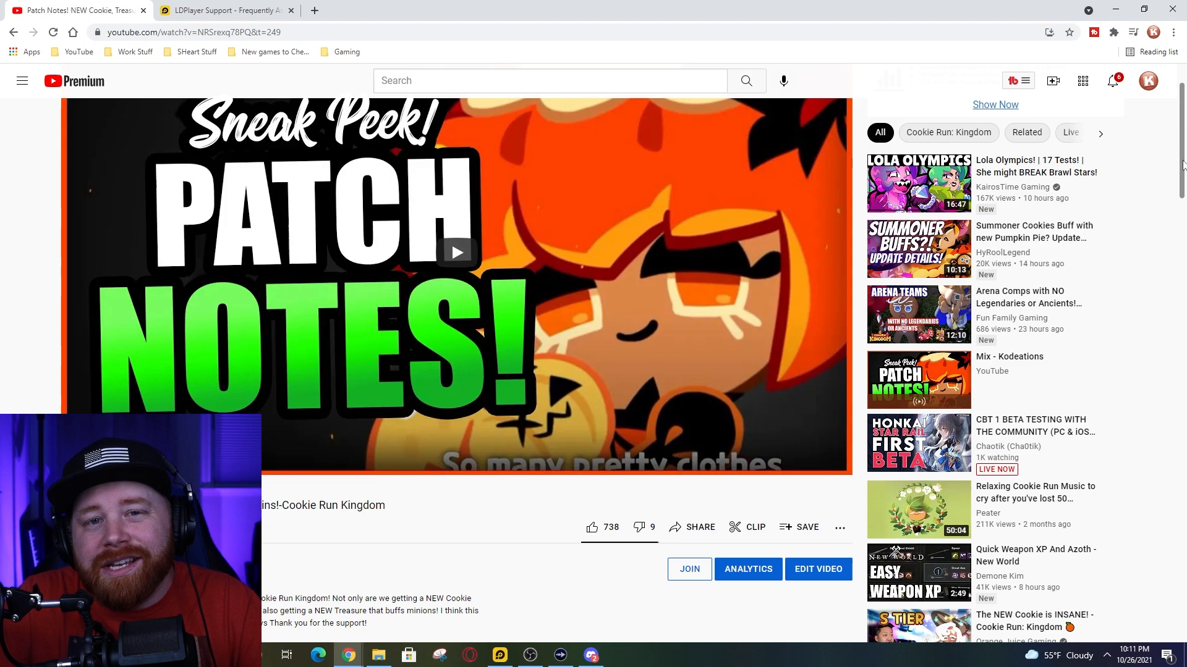
pyautogui.scroll(-3)
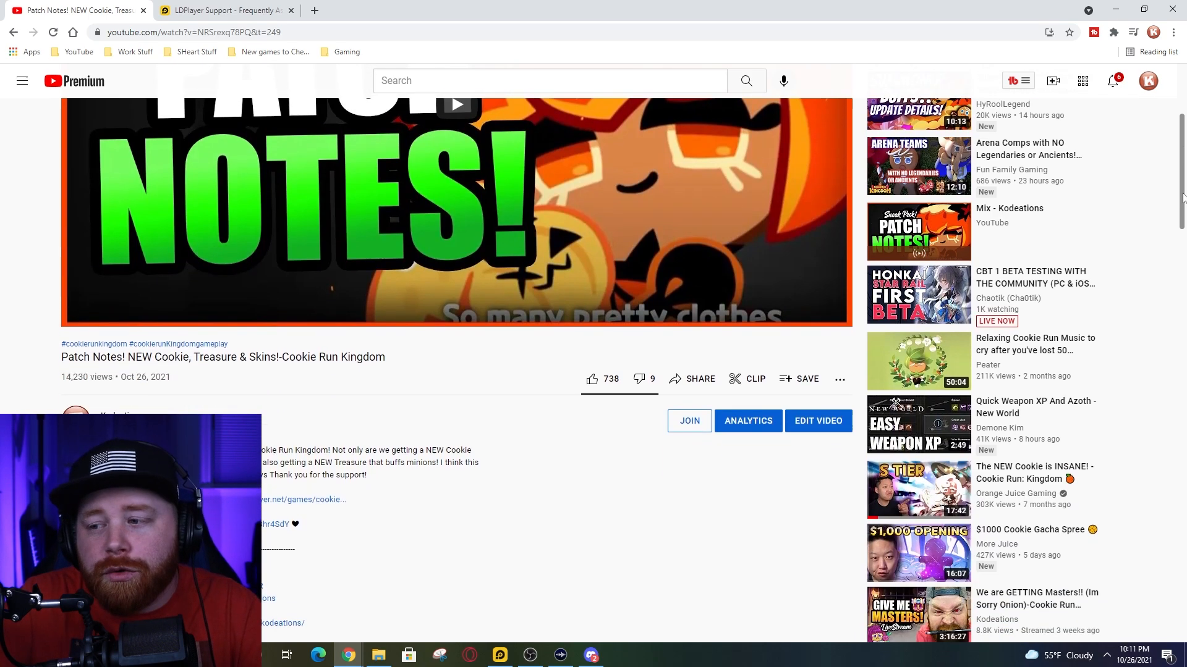
pyautogui.scroll(-3)
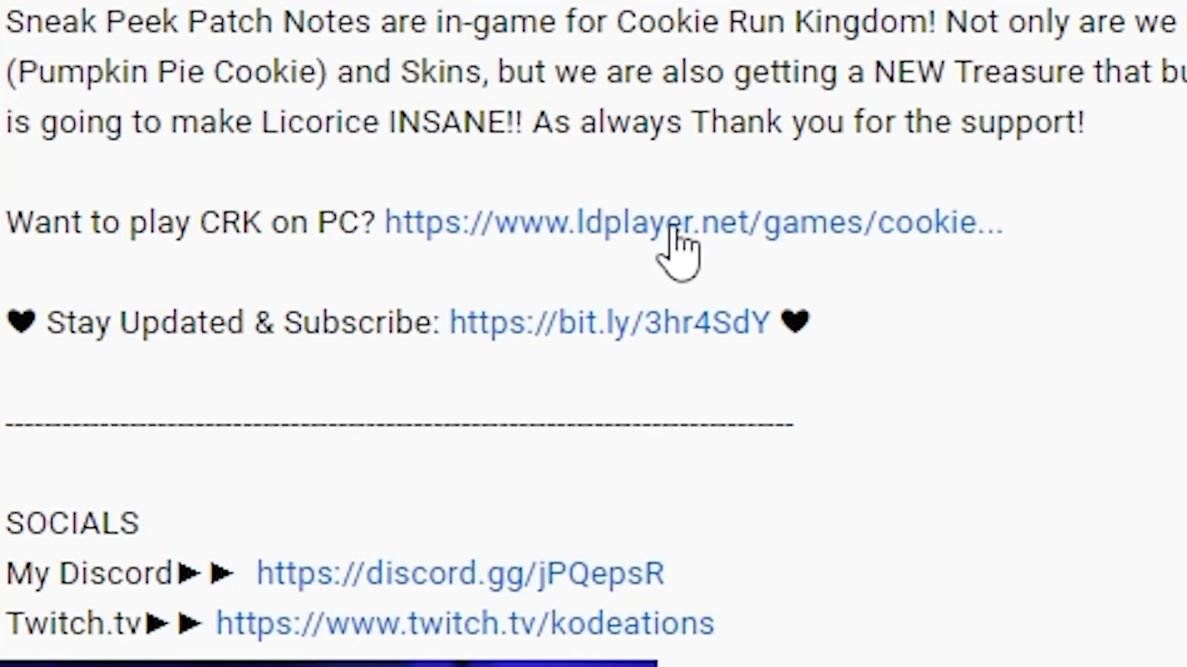
pyautogui.click(670, 239)
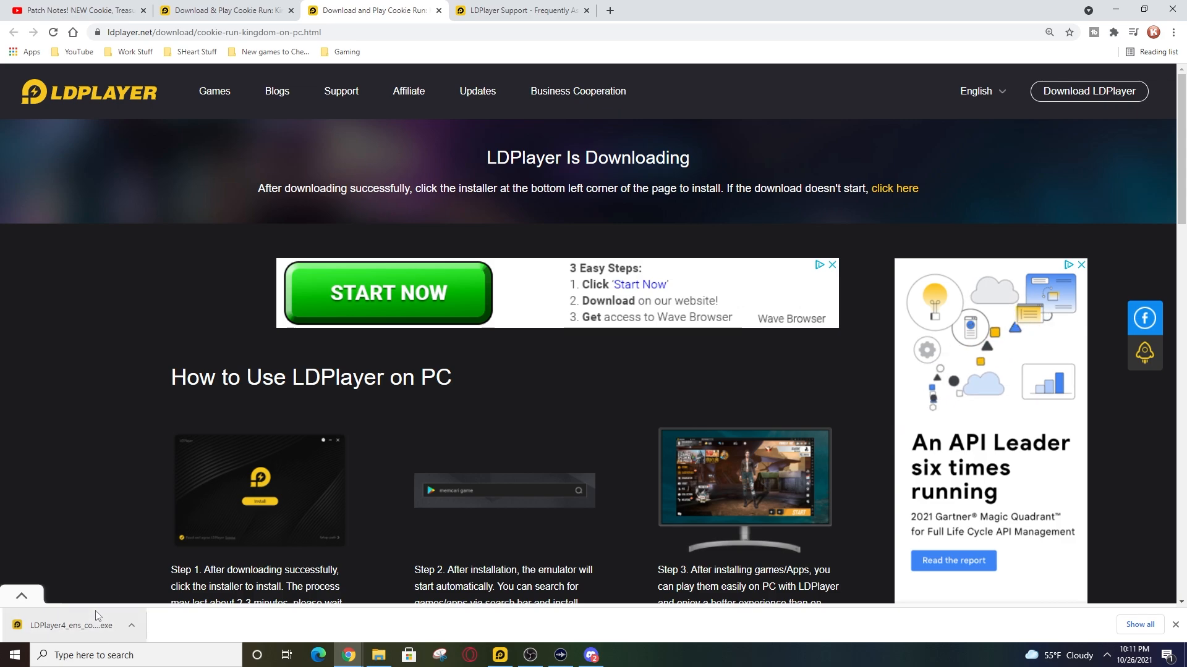
# Launch the downloaded LDPlayer installer .exe from the browser's download bar.
pyautogui.click(69, 625)
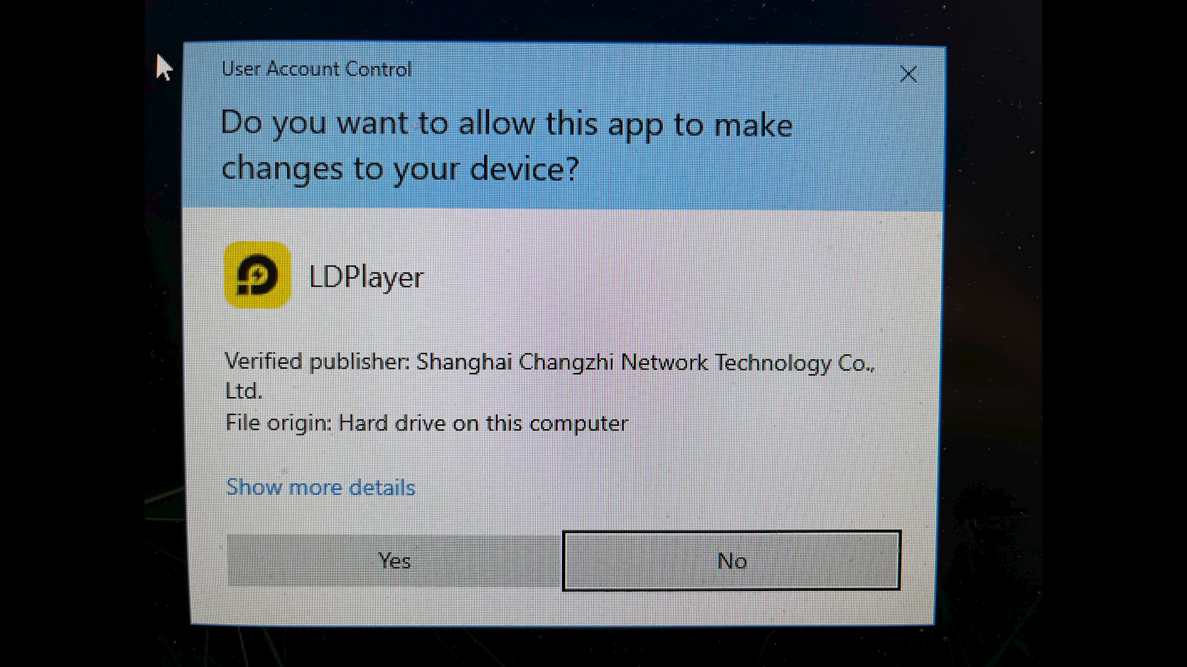
# Allow the installer via UAC and keep E:\LDPlayer\LDPlayer4.0\ as the install path.
pyautogui.click(393, 562)
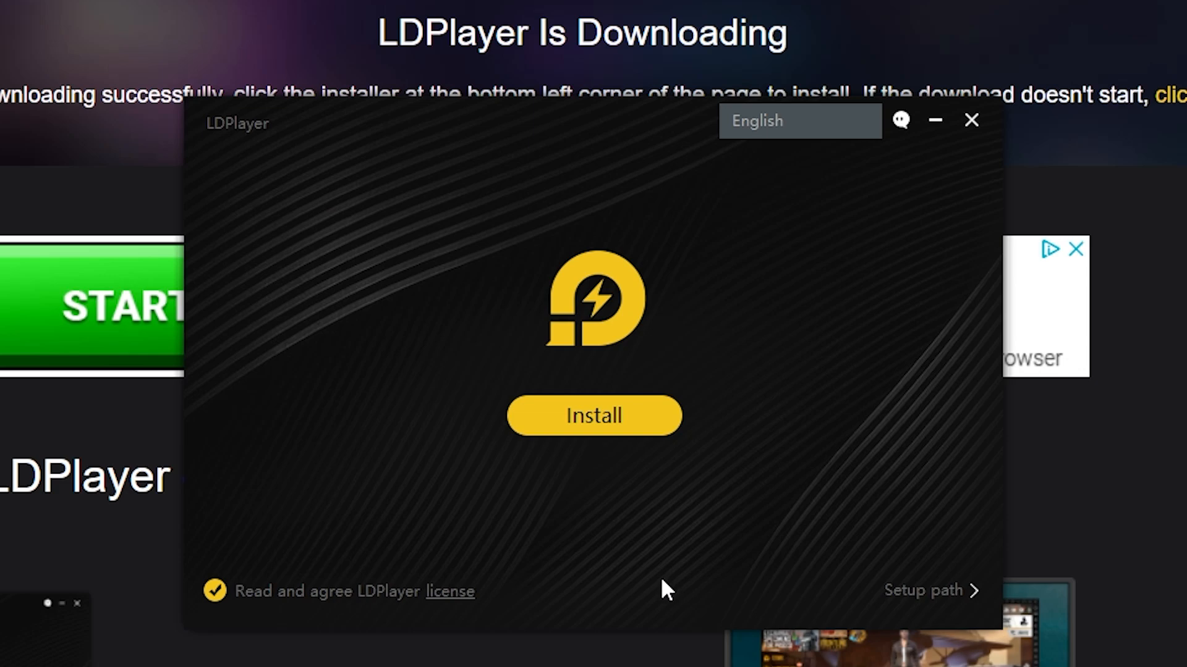
pyautogui.moveTo(881, 591)
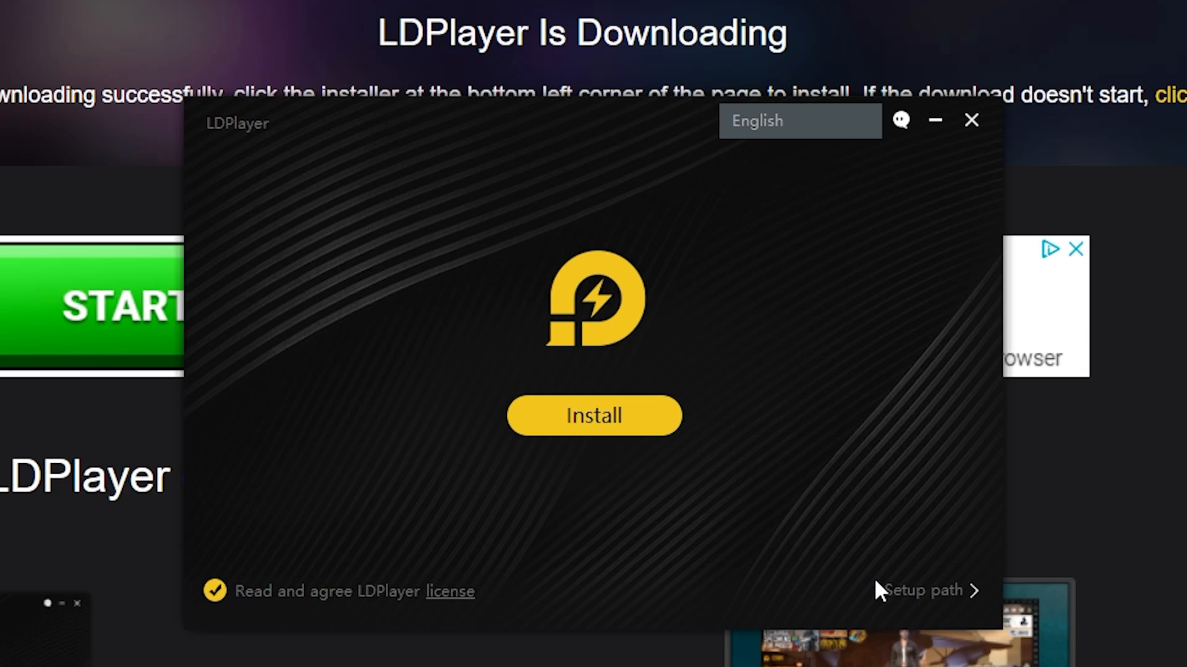
pyautogui.moveTo(889, 553)
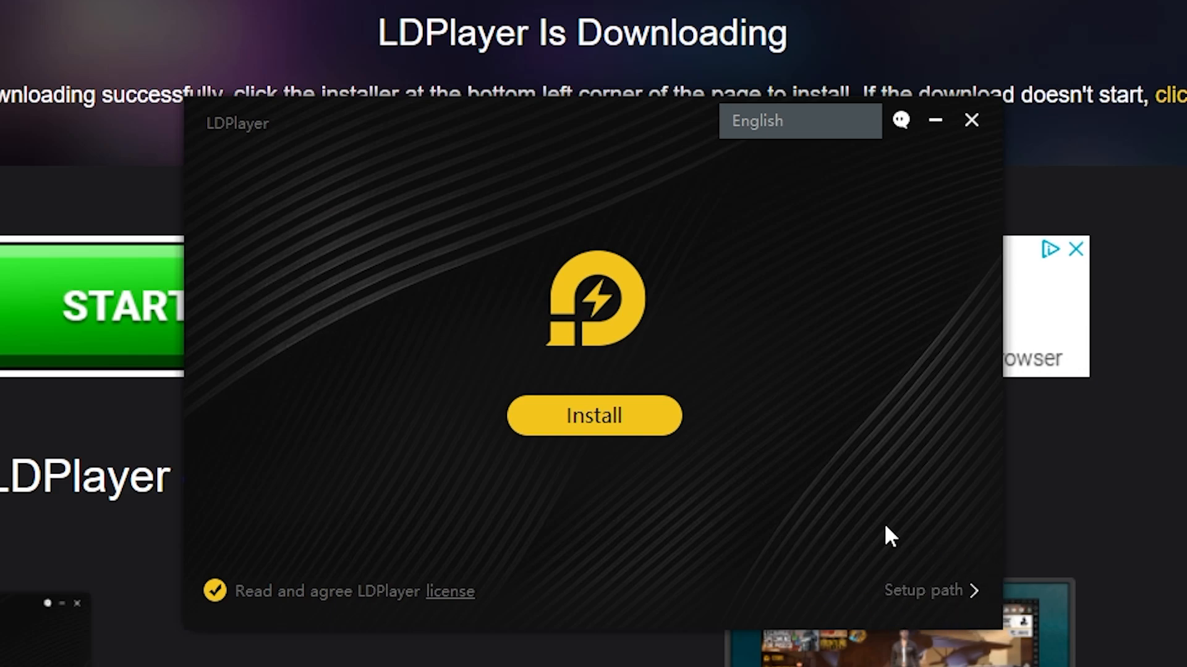
pyautogui.click(927, 591)
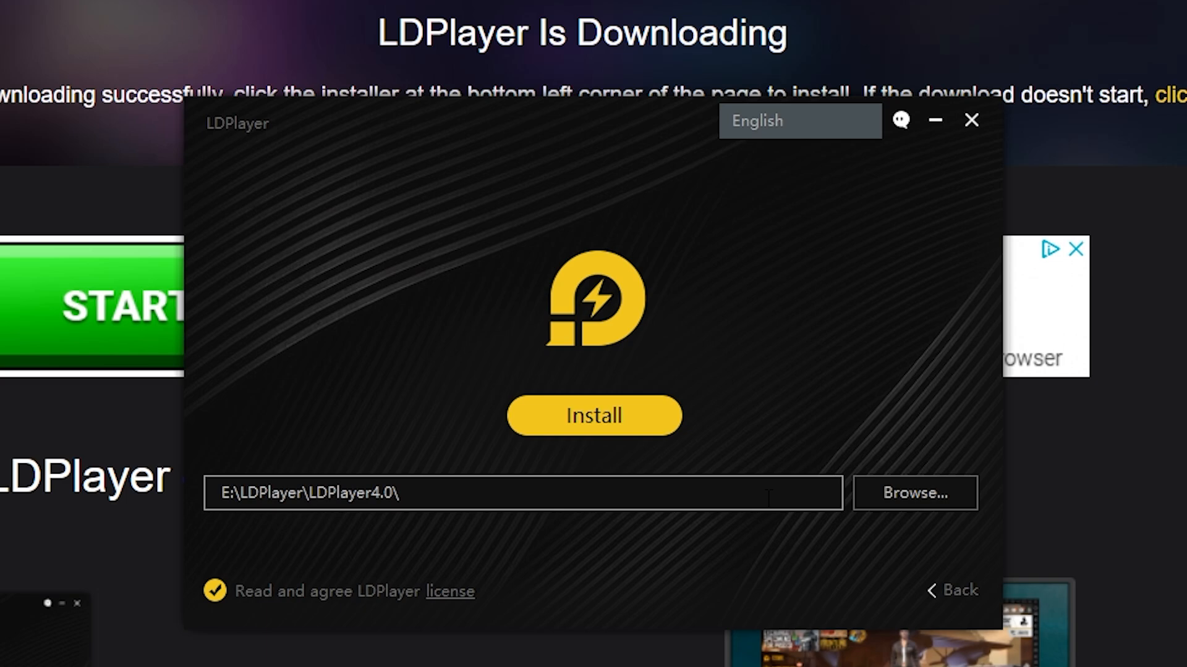
pyautogui.moveTo(947, 531)
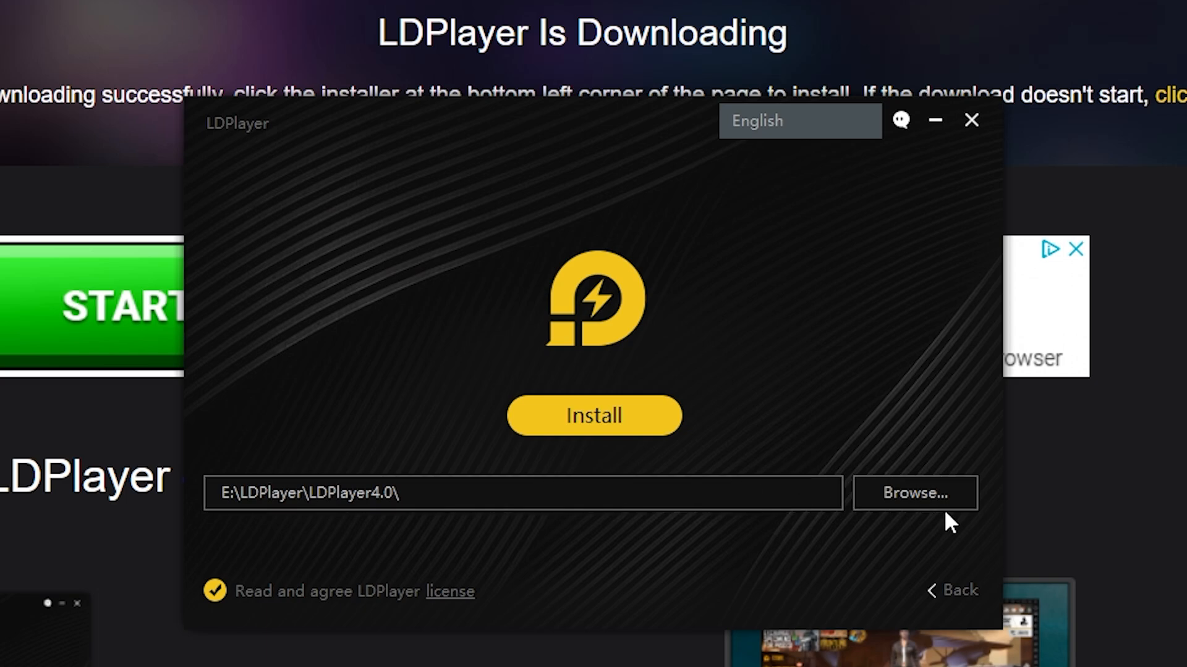
pyautogui.click(914, 492)
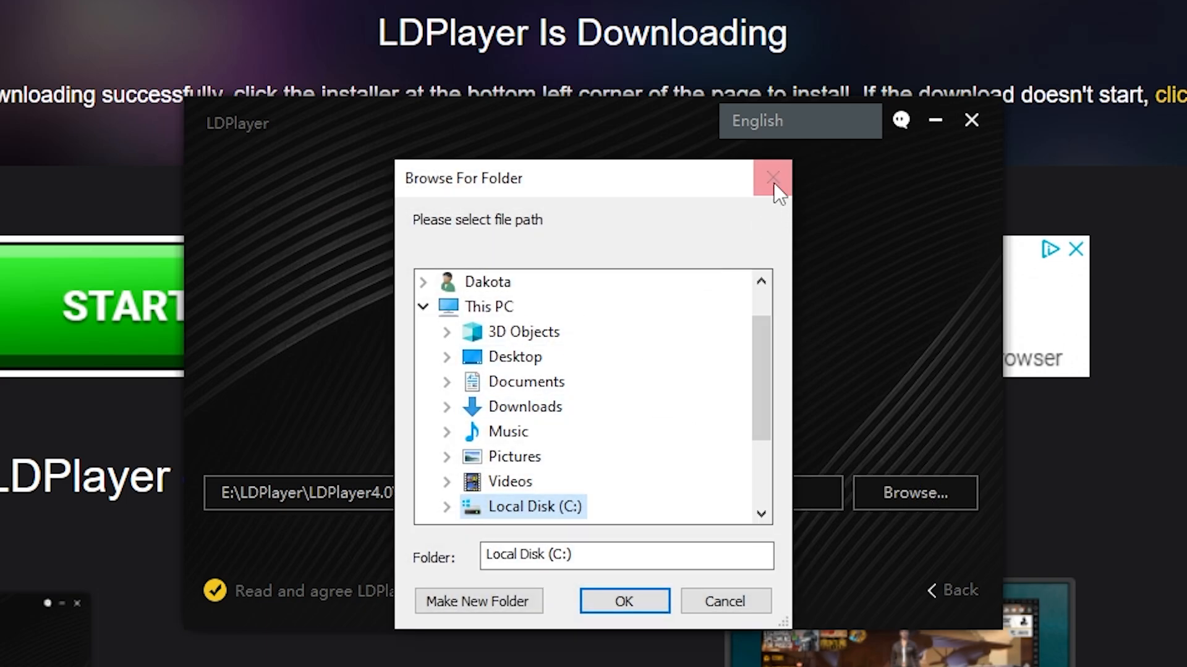
pyautogui.click(774, 176)
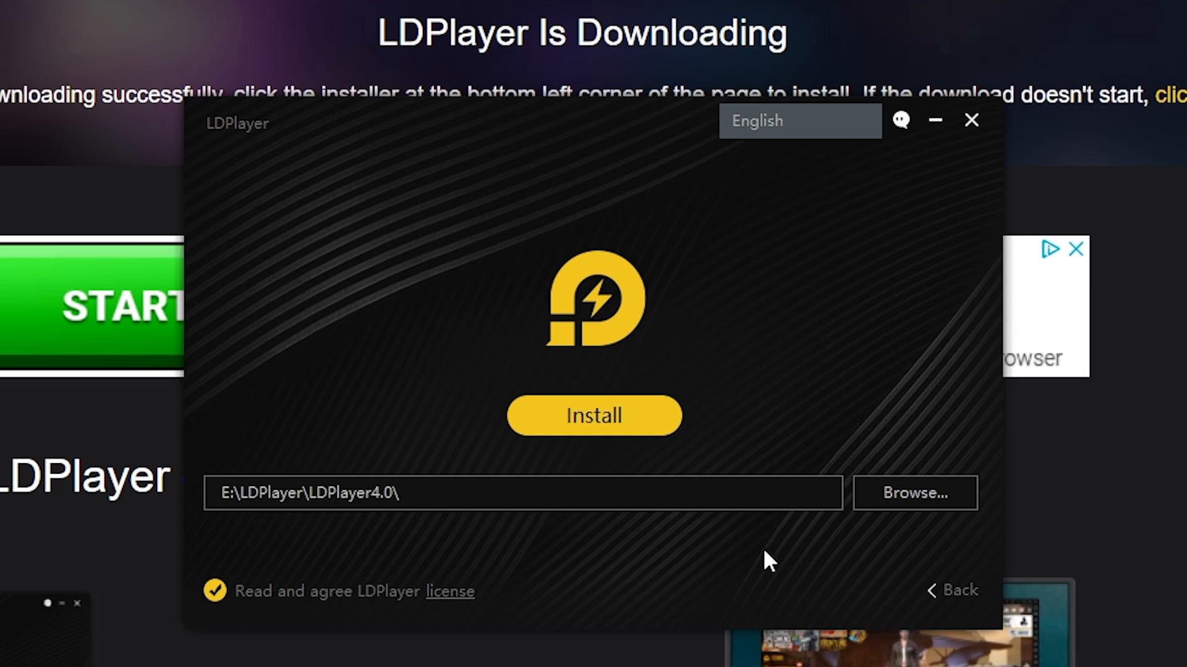
pyautogui.moveTo(584, 358)
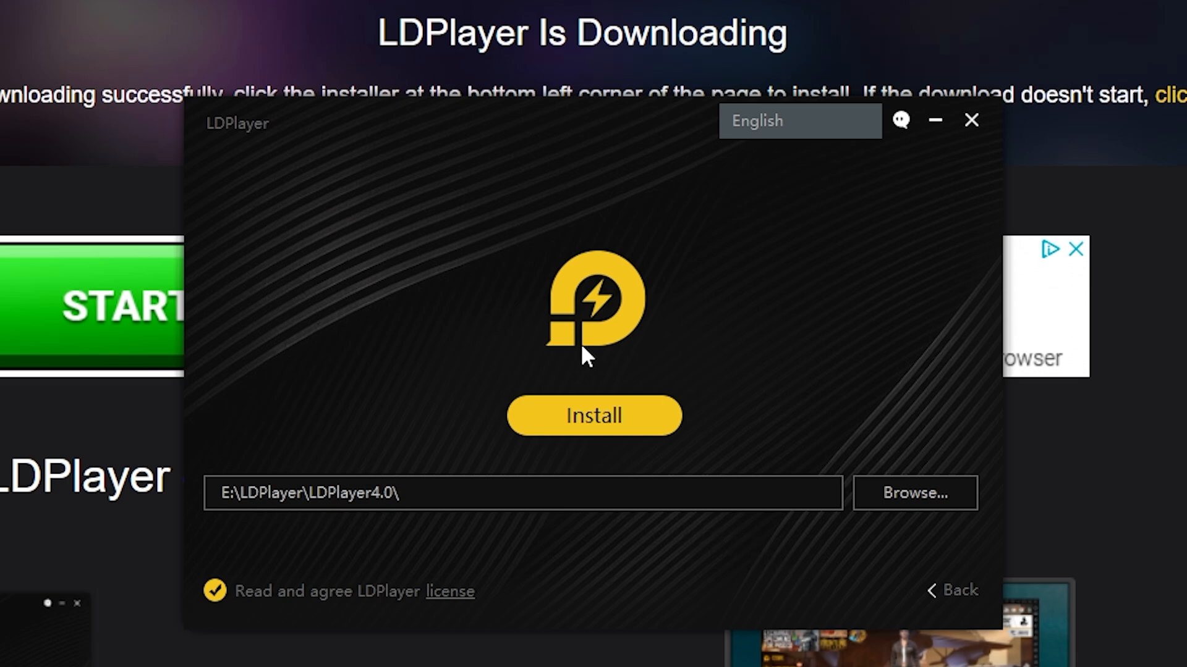
pyautogui.moveTo(595, 425)
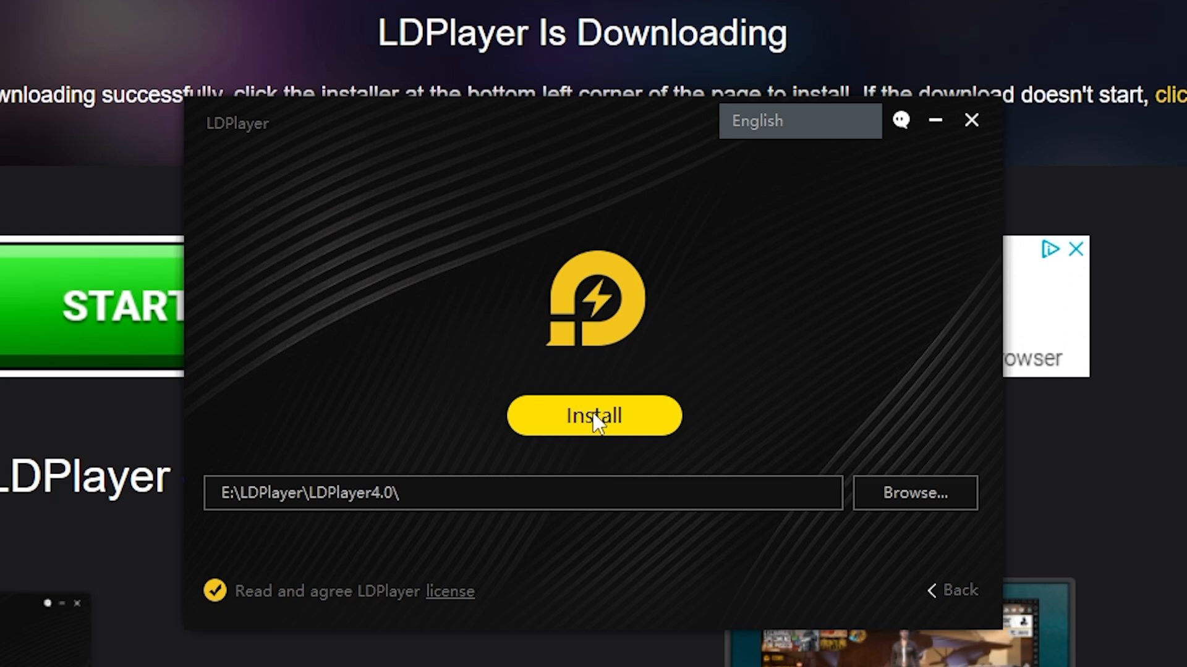
# Start the installation, declining the McAfee WebAdvisor and AVG Secure Browser offers.
pyautogui.click(594, 415)
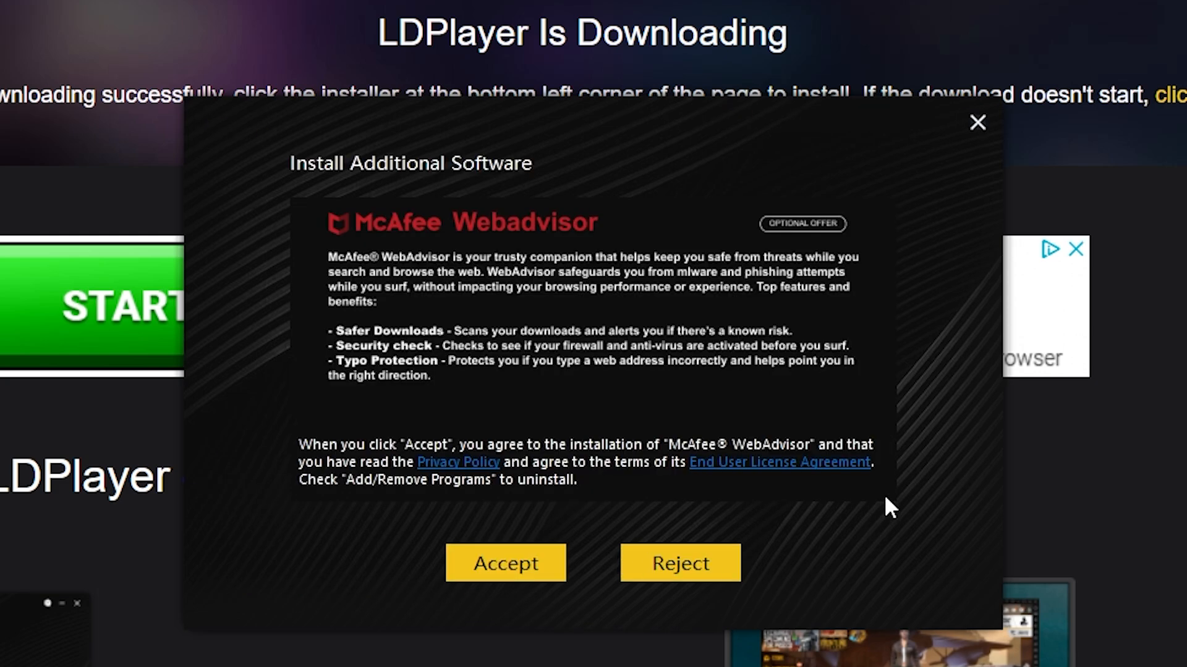
pyautogui.moveTo(895, 509)
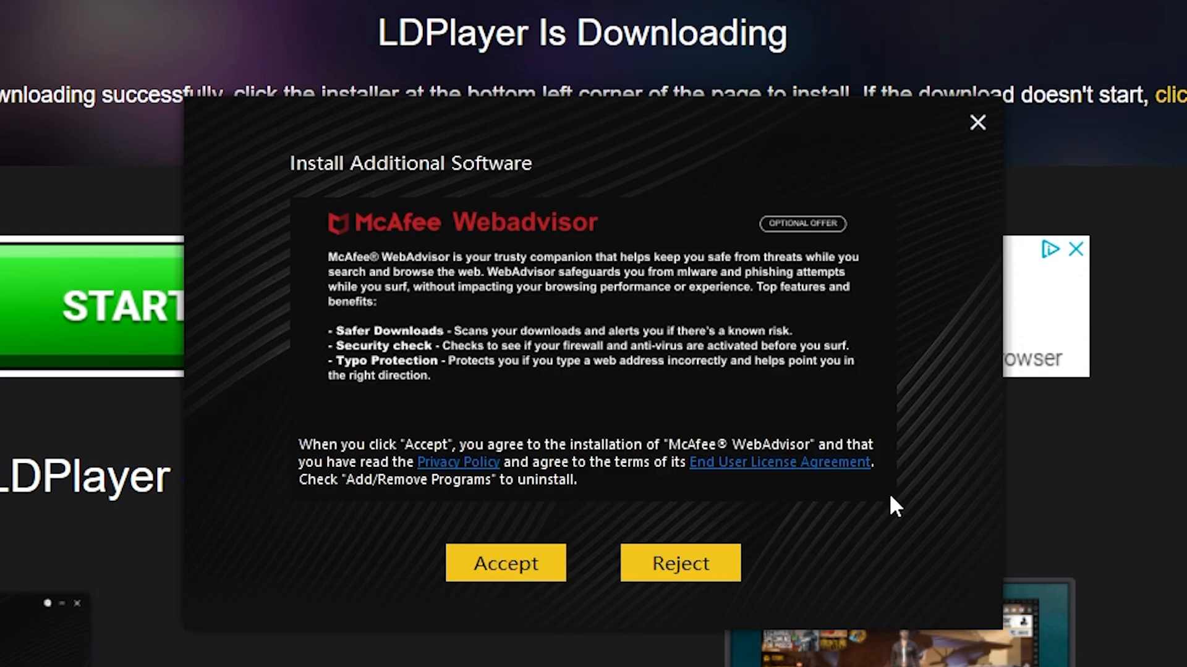
pyautogui.moveTo(880, 500)
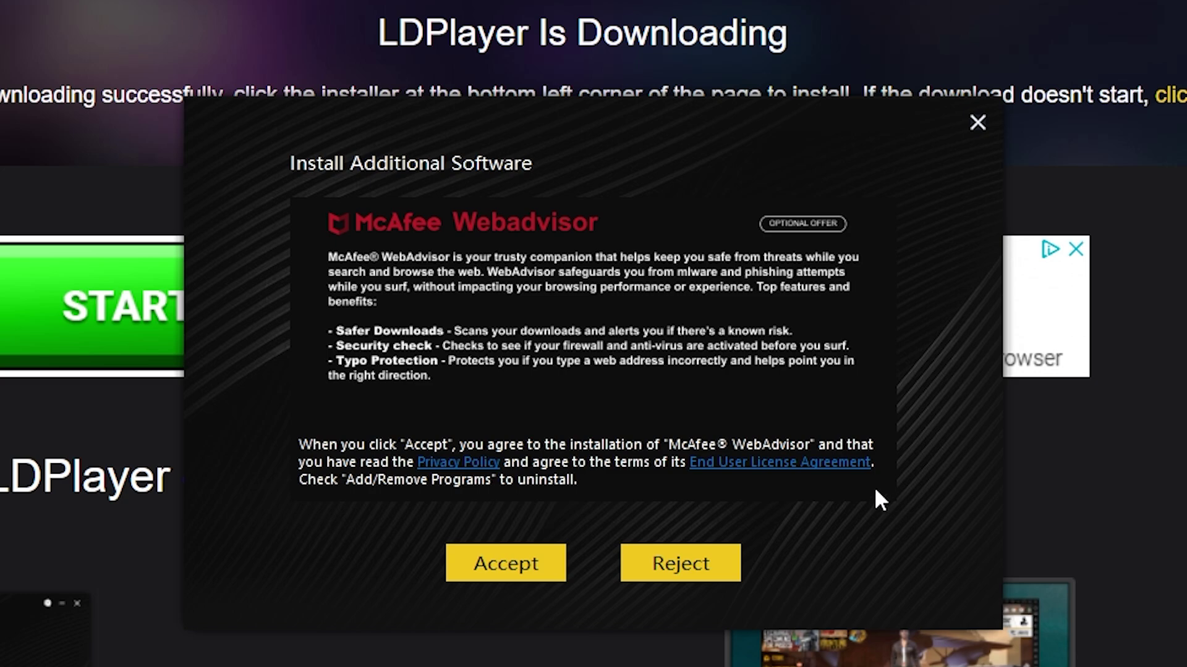
pyautogui.click(680, 563)
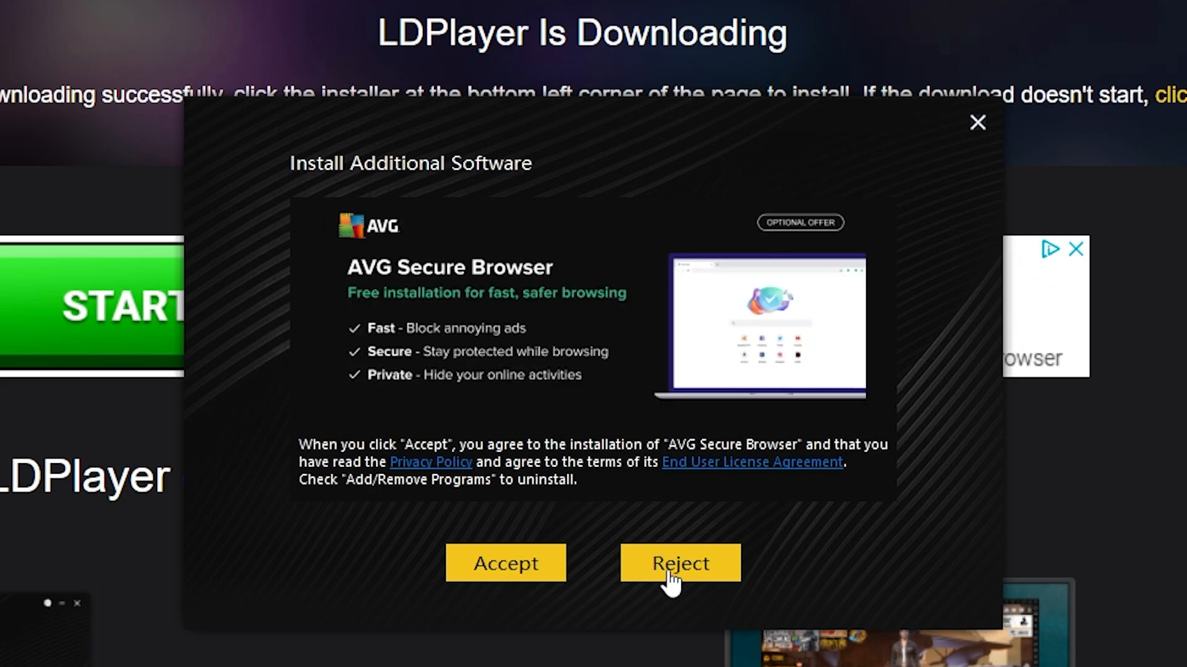
pyautogui.click(680, 563)
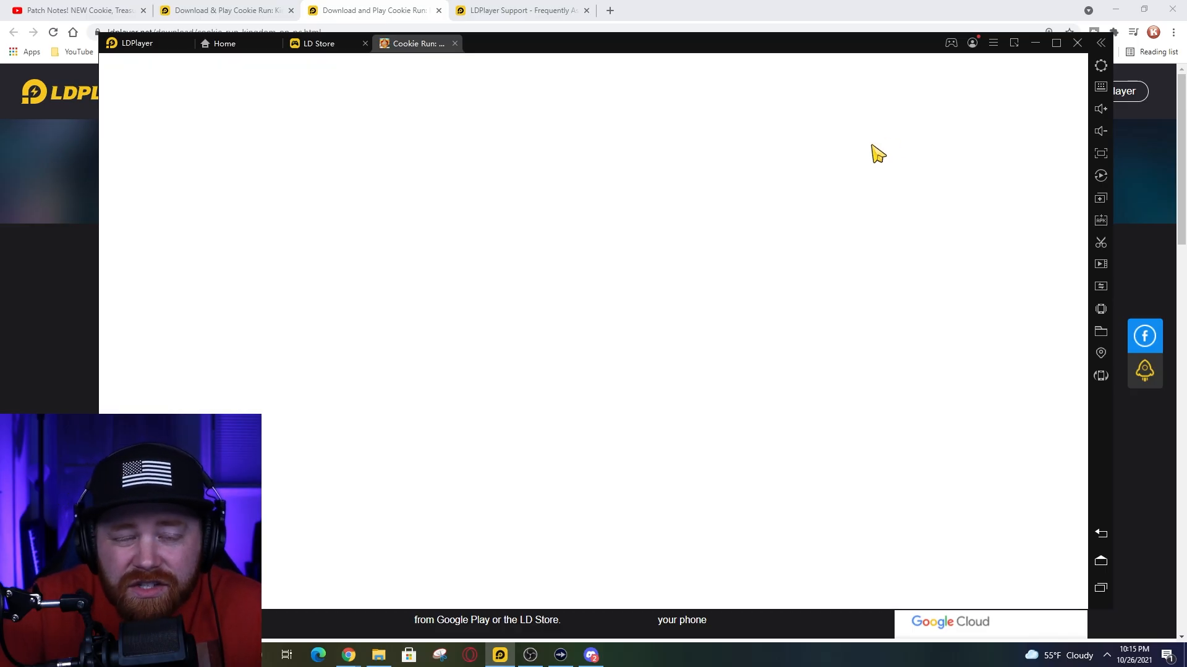
pyautogui.moveTo(814, 157)
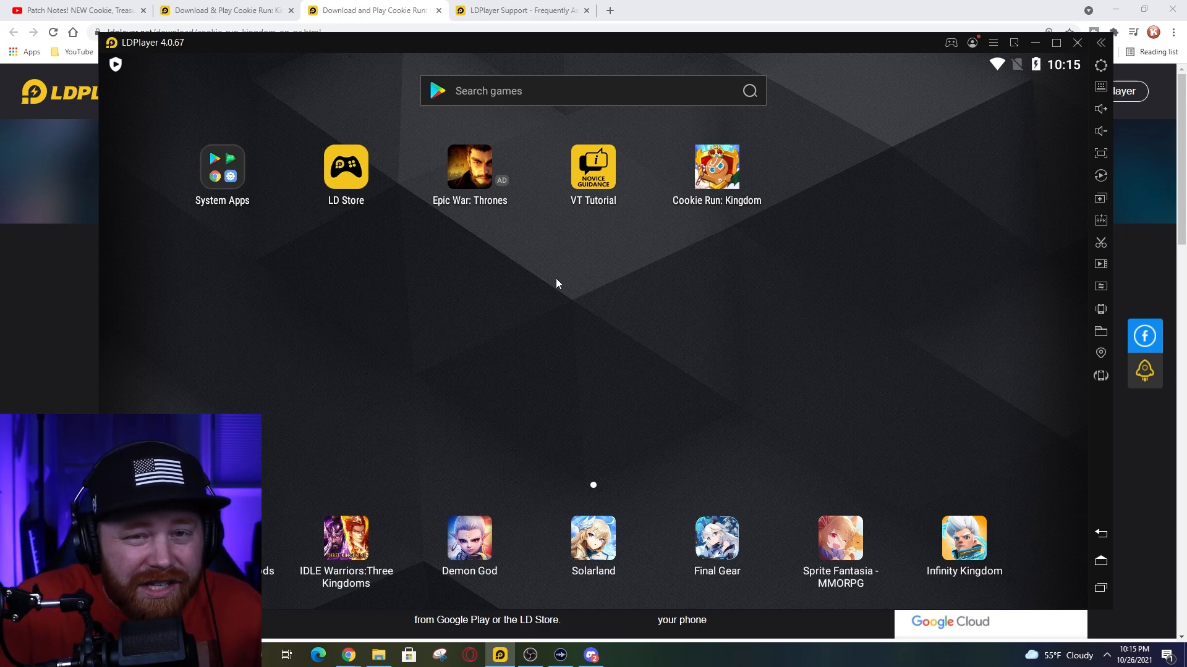
pyautogui.moveTo(858, 263)
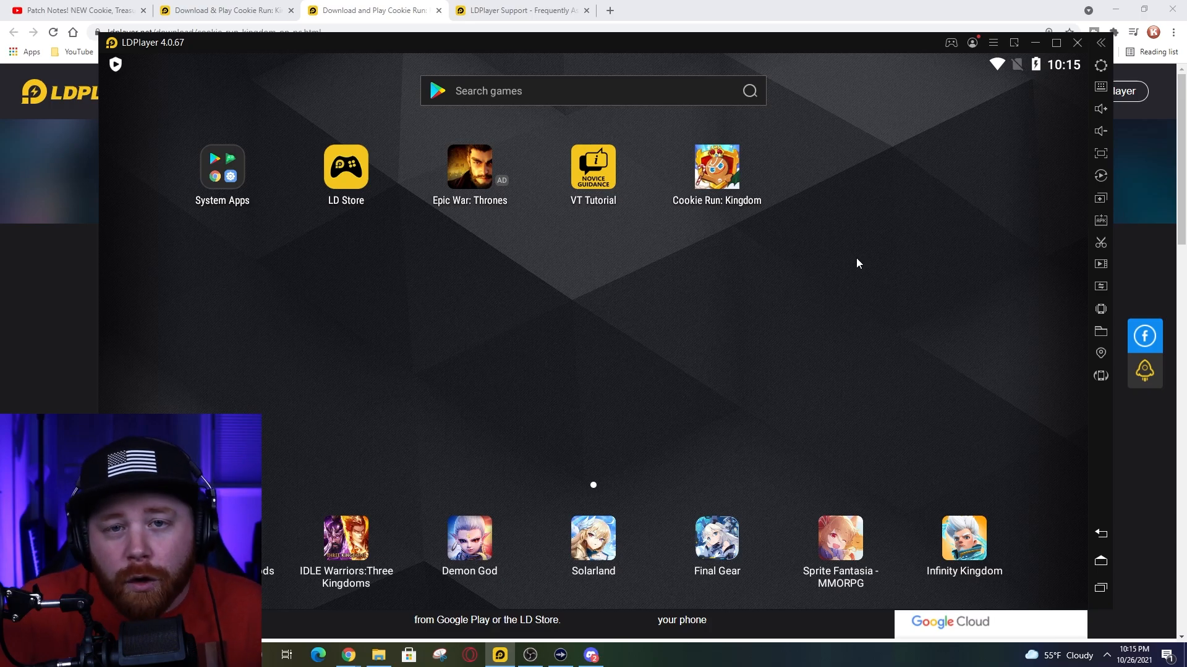
pyautogui.moveTo(905, 220)
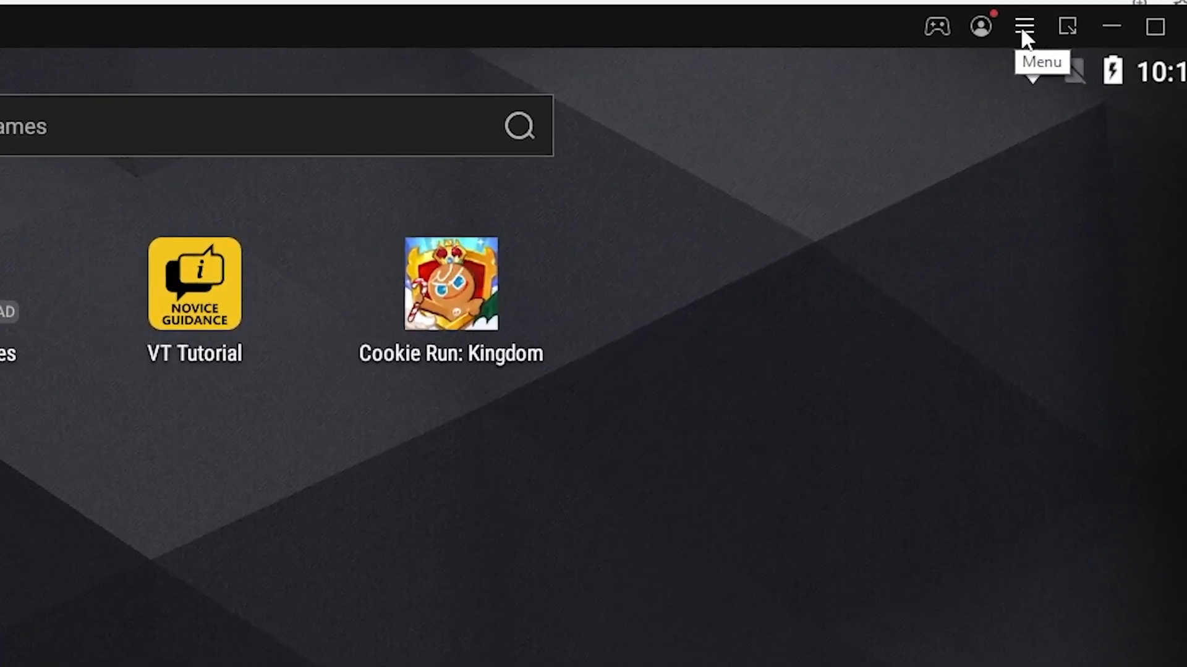
# Show Diagnostics information from LDPlayer's menu to confirm VT is enabled.
pyautogui.click(1024, 26)
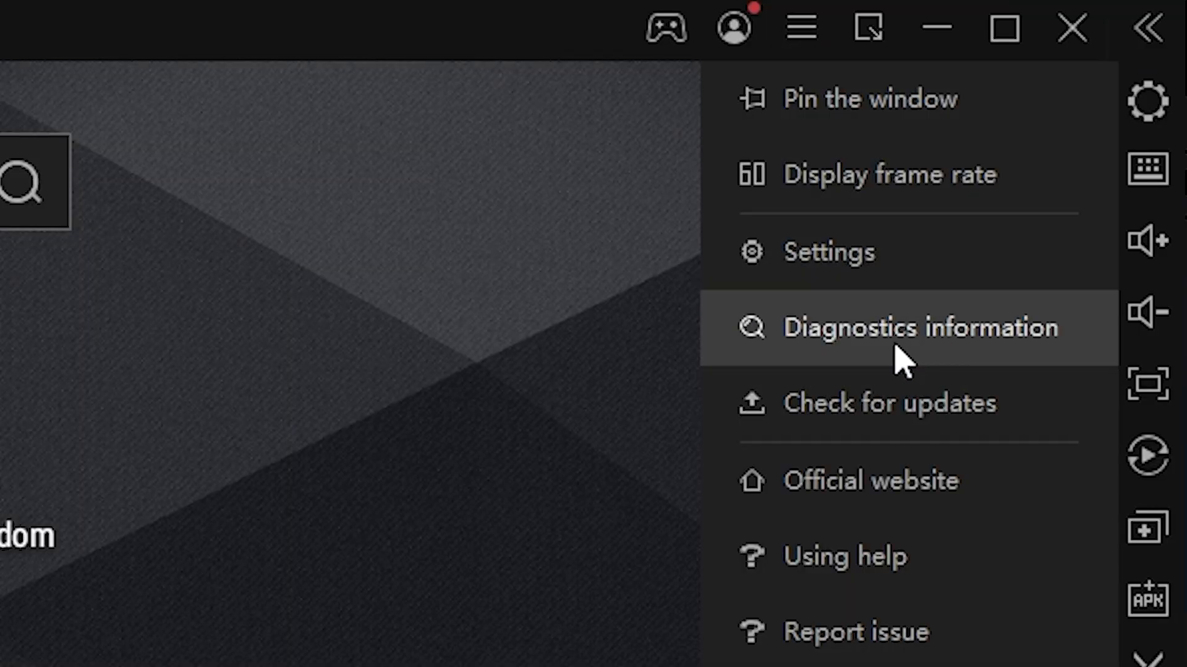
pyautogui.click(920, 328)
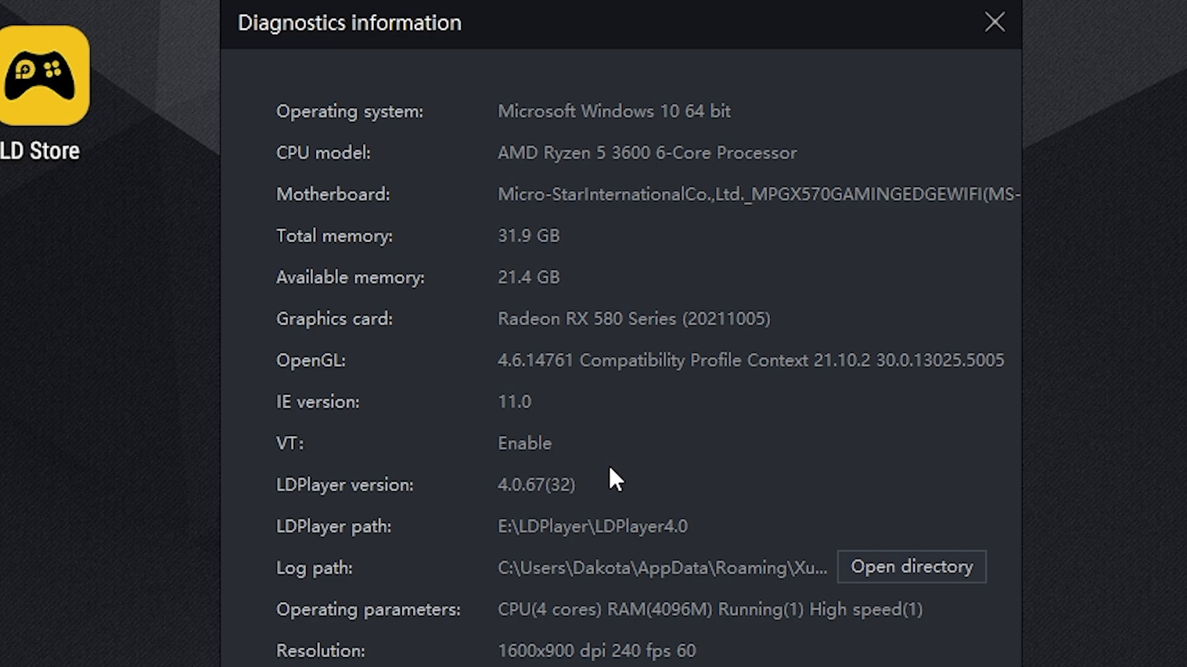
pyautogui.moveTo(317, 456)
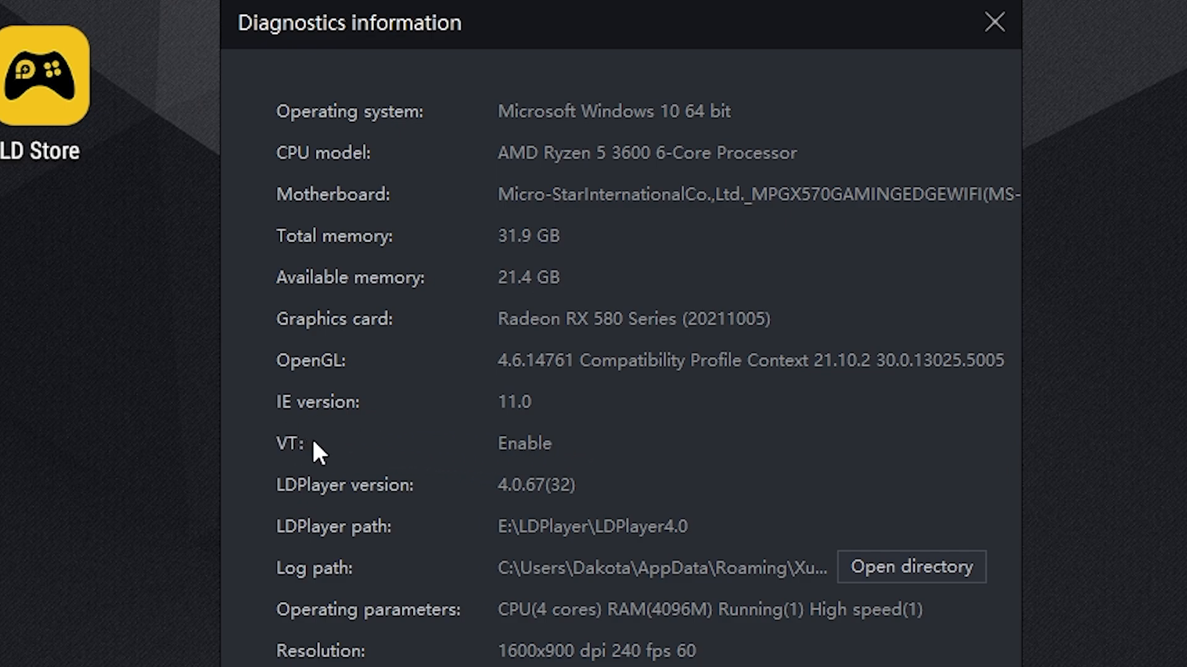
pyautogui.moveTo(561, 449)
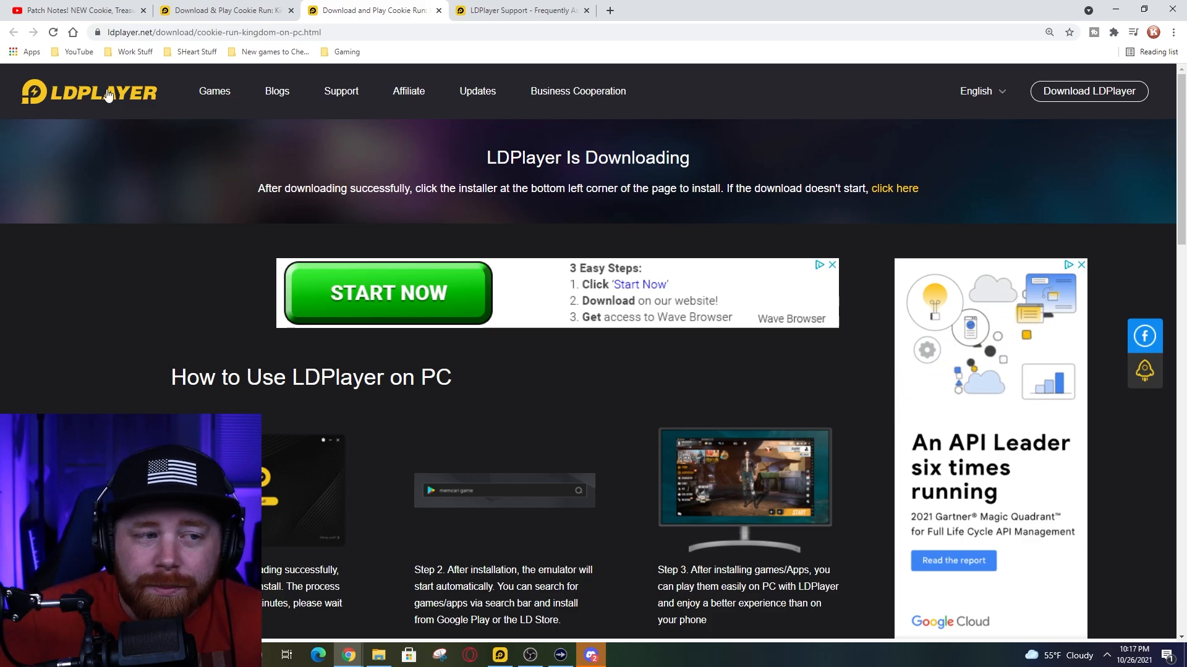
# Browse the FAQ page's Video Tutorials, Getting Started and General Use sections.
pyautogui.scroll(-3)
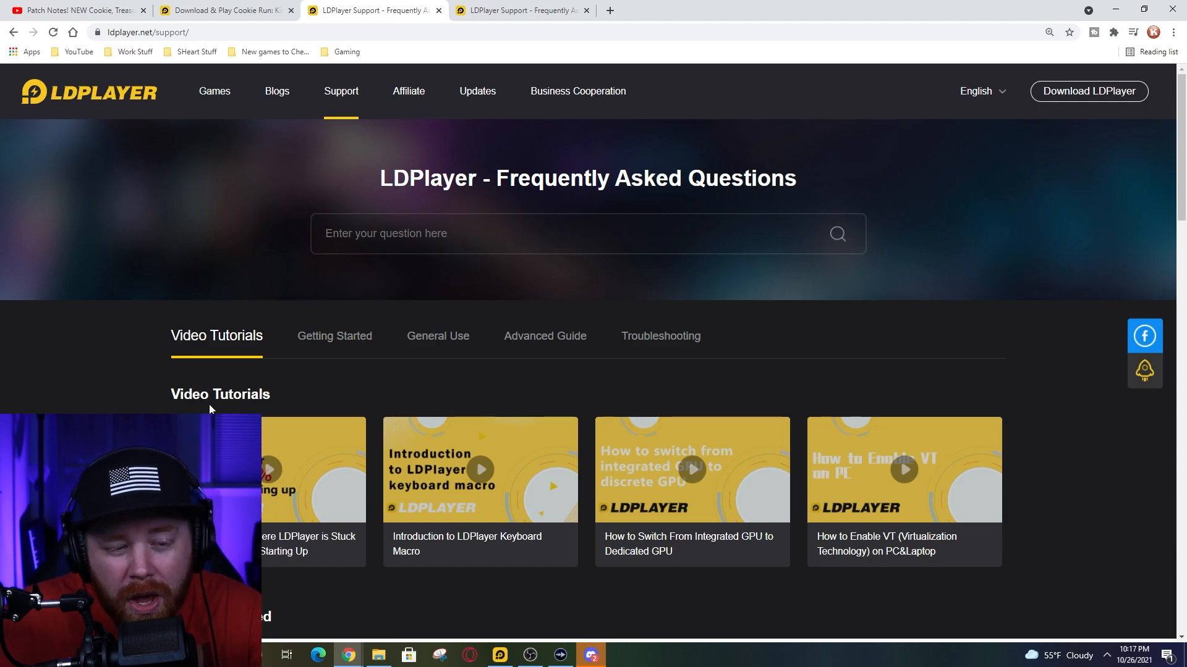
pyautogui.scroll(-3)
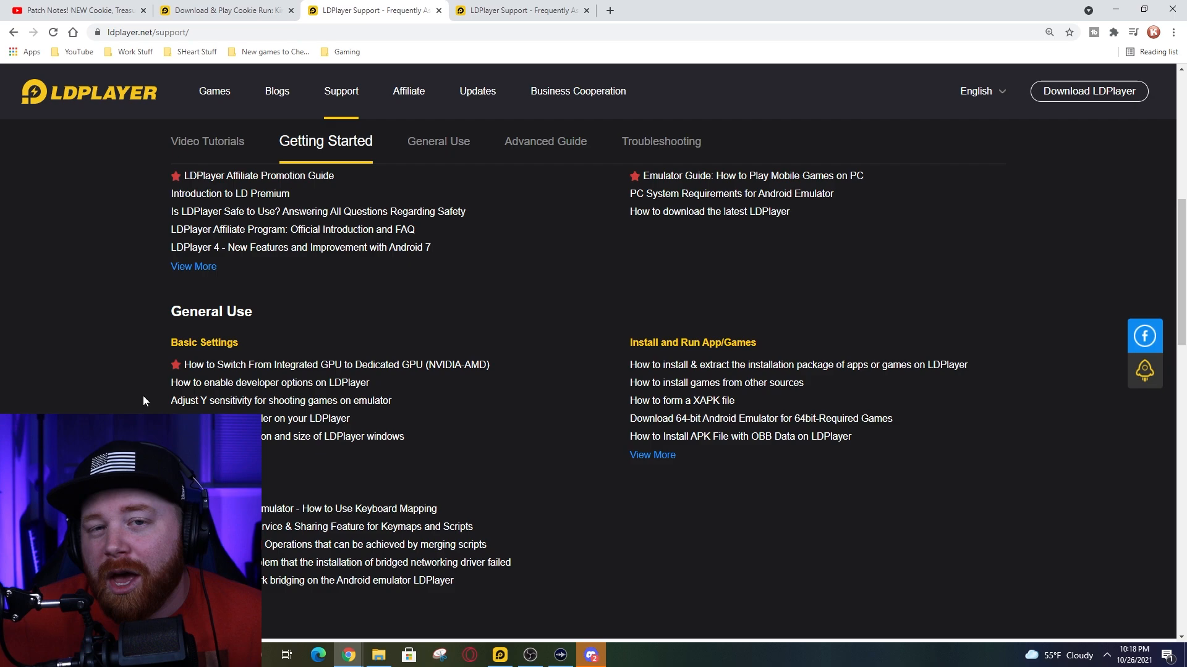
pyautogui.scroll(3)
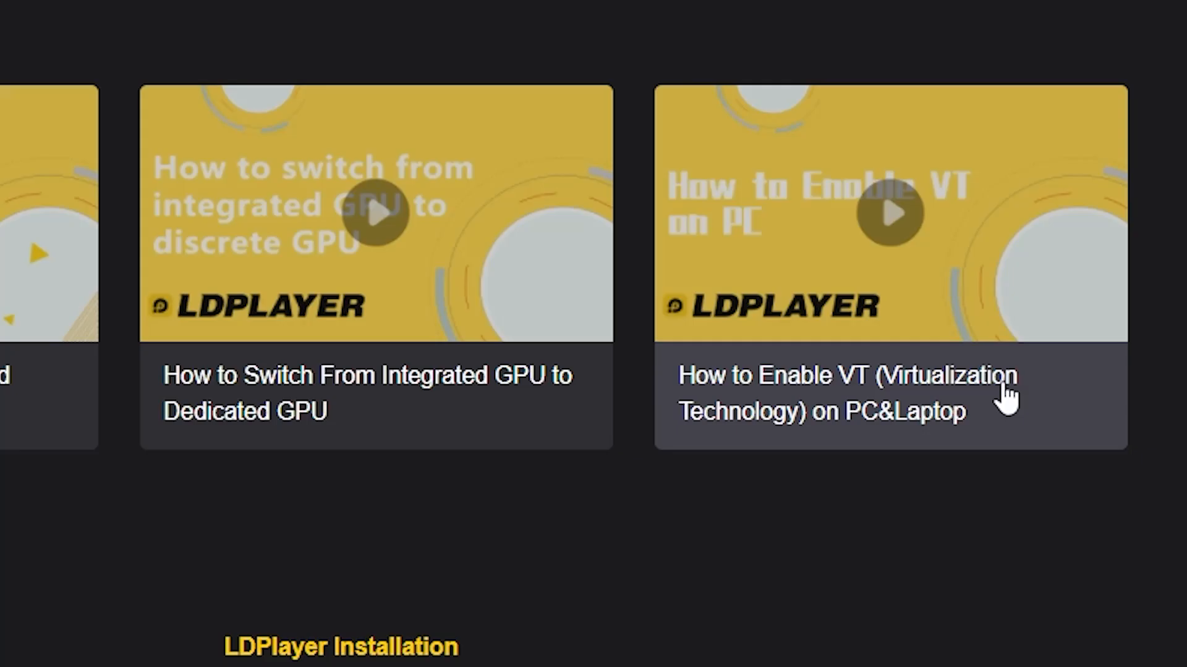
pyautogui.click(888, 215)
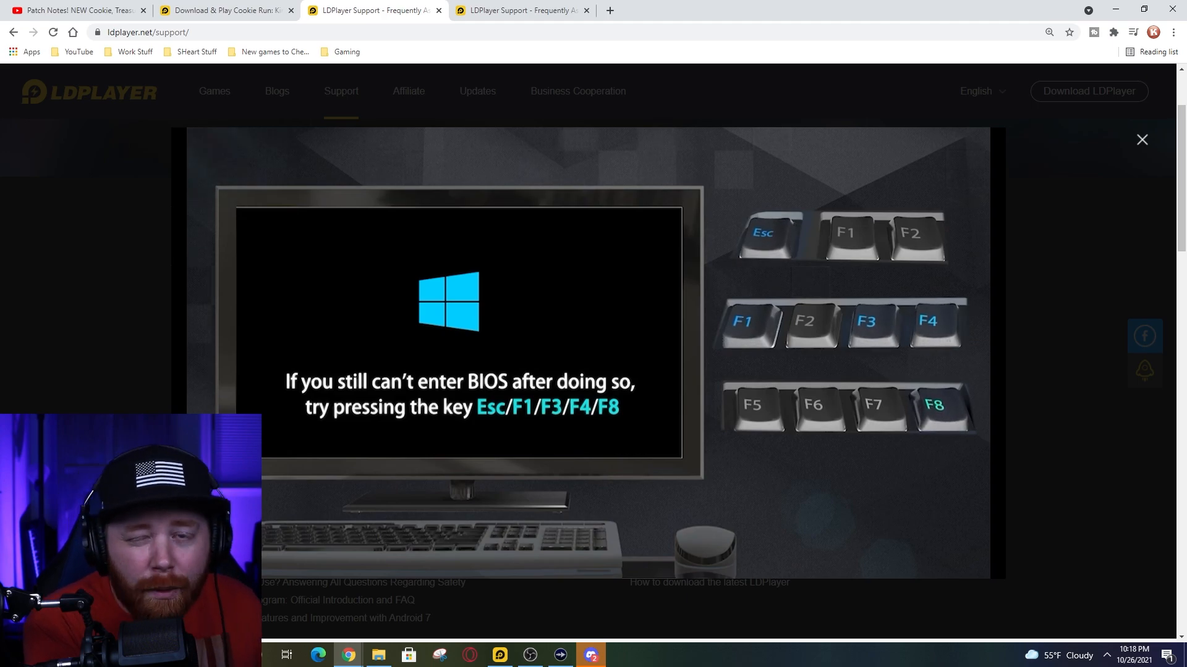
pyautogui.click(1142, 138)
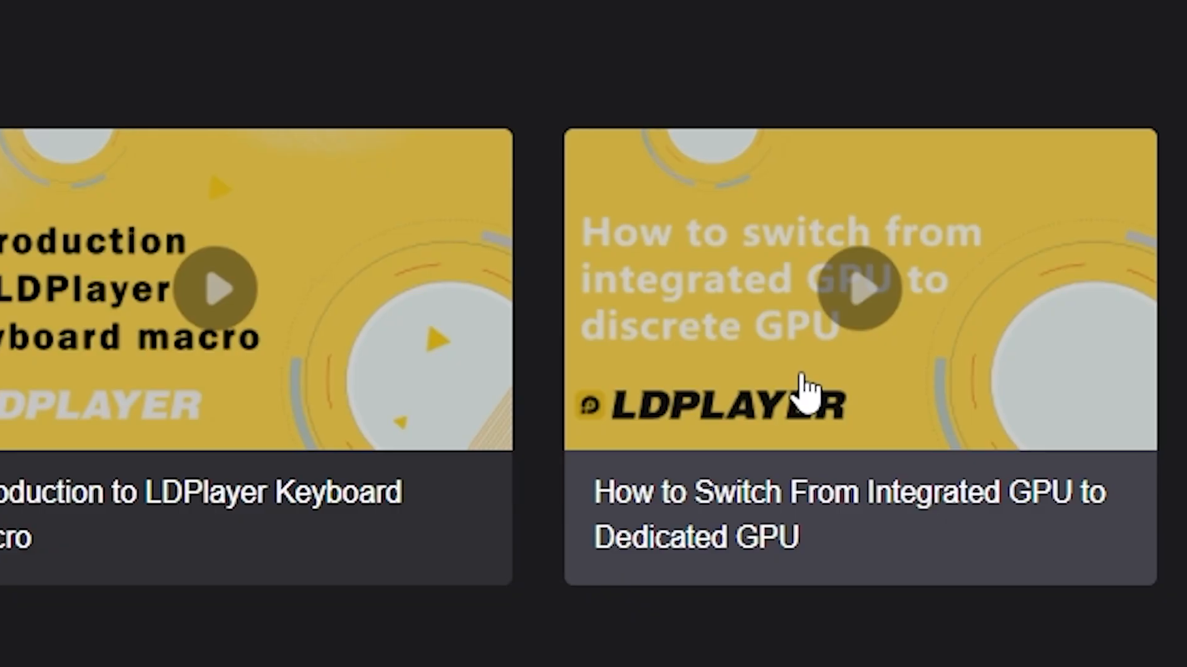
pyautogui.hscroll(-3)
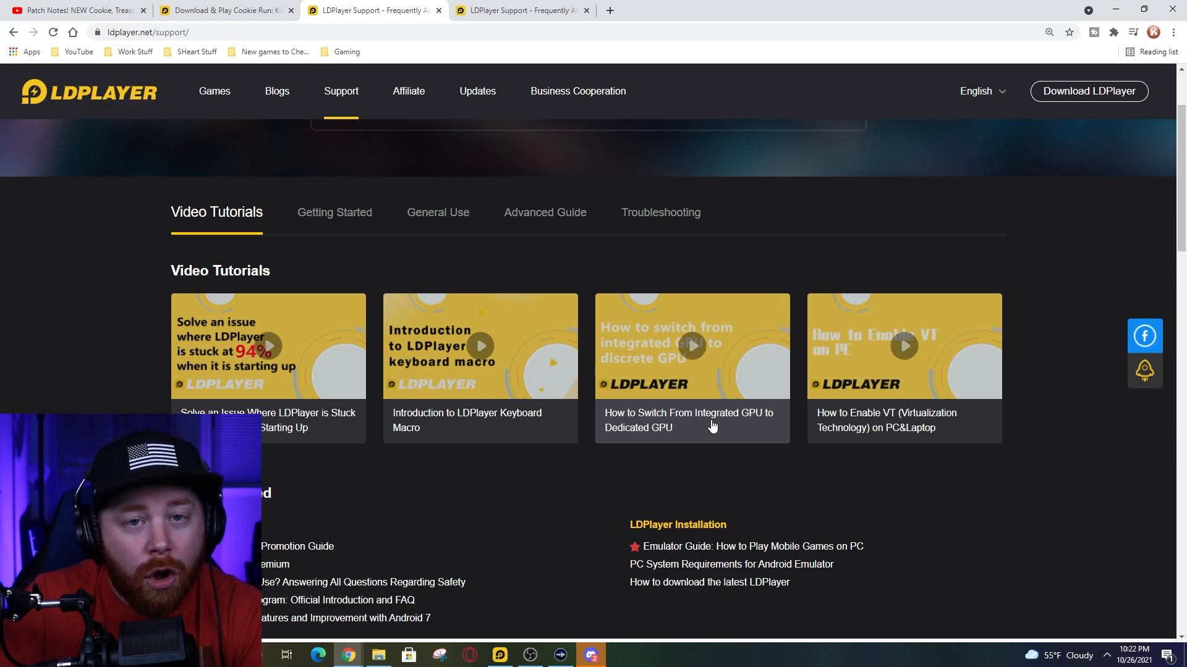
pyautogui.moveTo(725, 423)
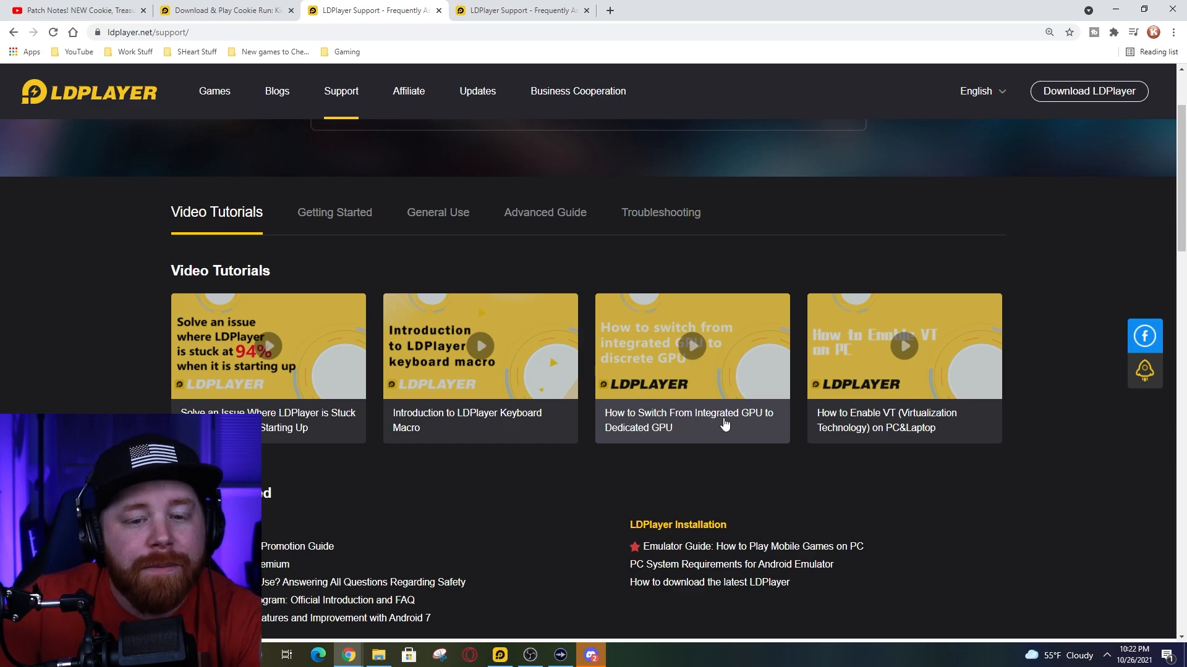
# Play the 'How to Switch From Integrated GPU to Dedicated GPU' tutorial video.
pyautogui.click(692, 346)
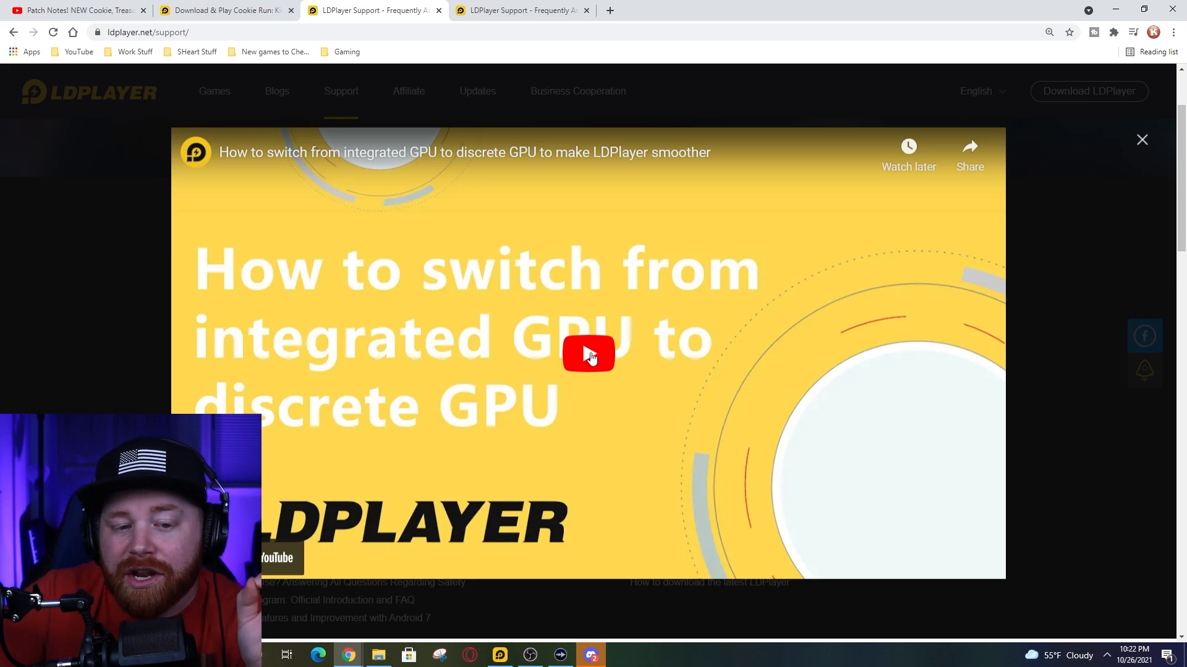
pyautogui.click(586, 353)
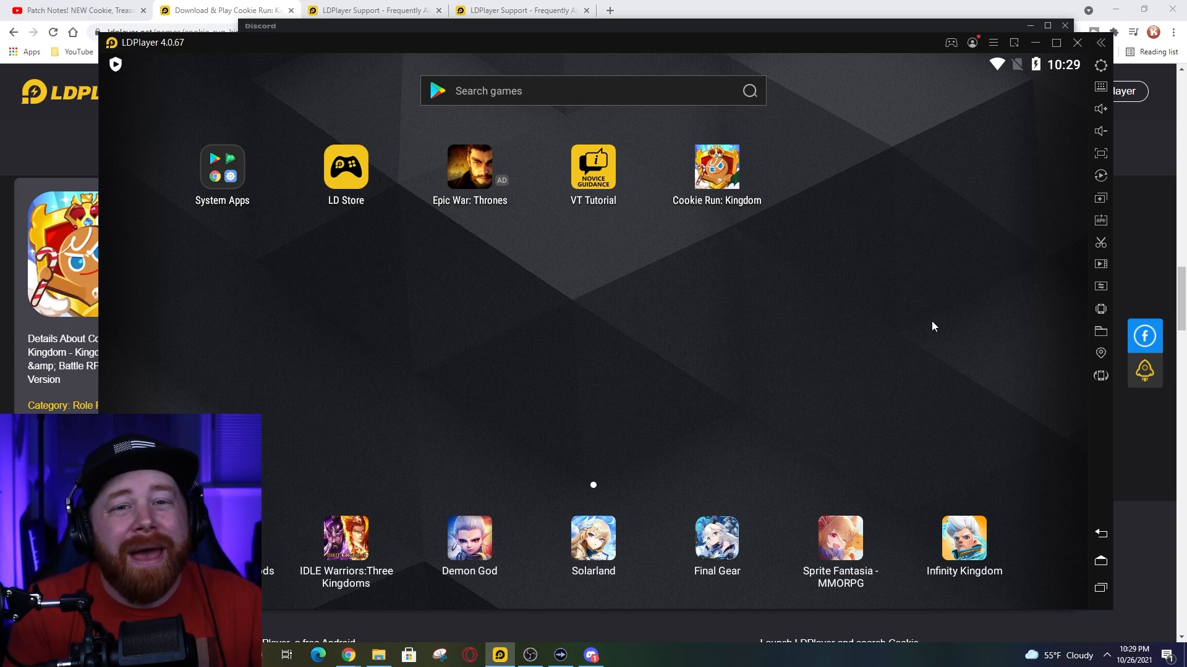
pyautogui.moveTo(806, 249)
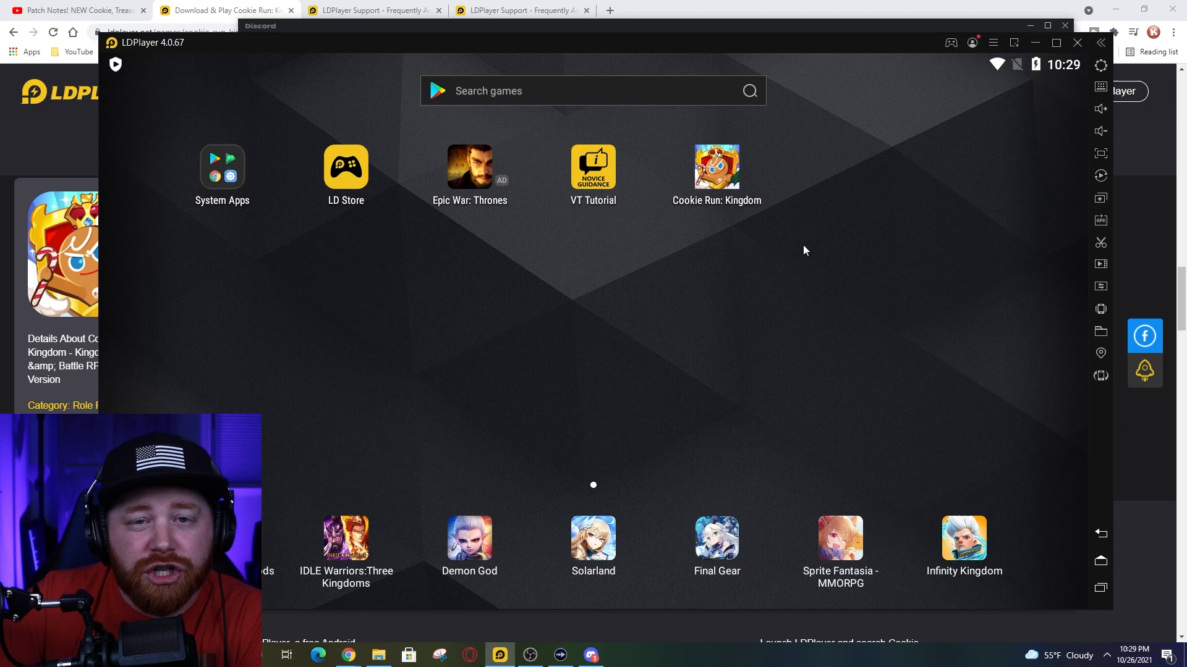
# Start Cookie Run: Kingdom from its icon on the LDPlayer home screen.
pyautogui.click(717, 167)
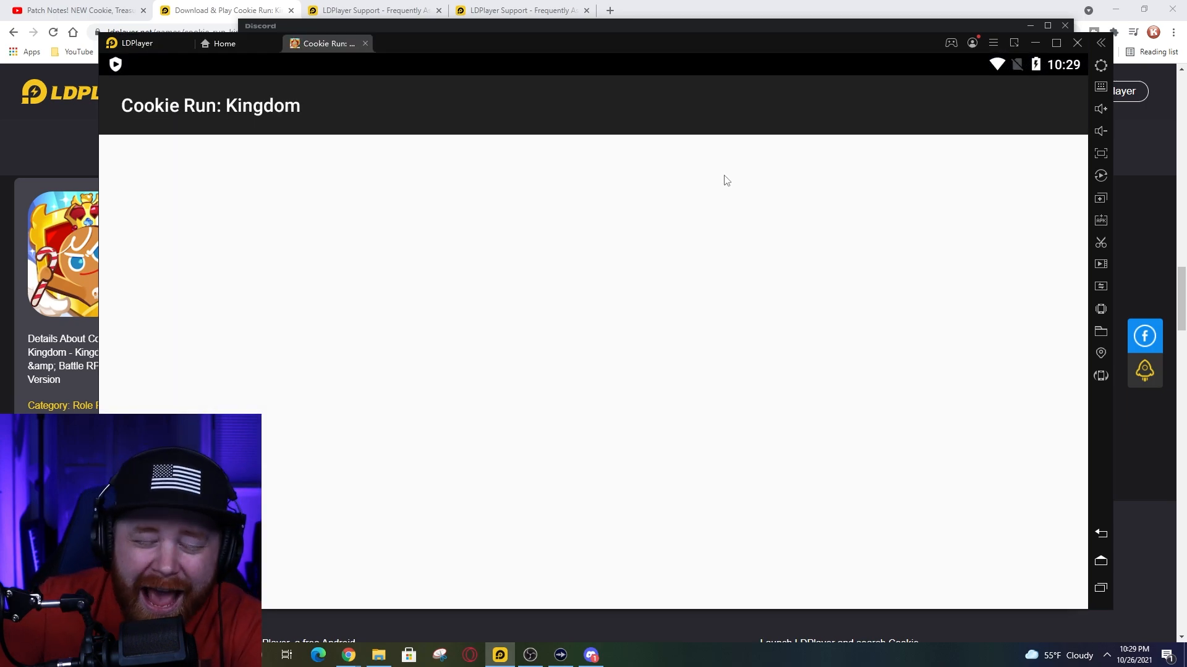